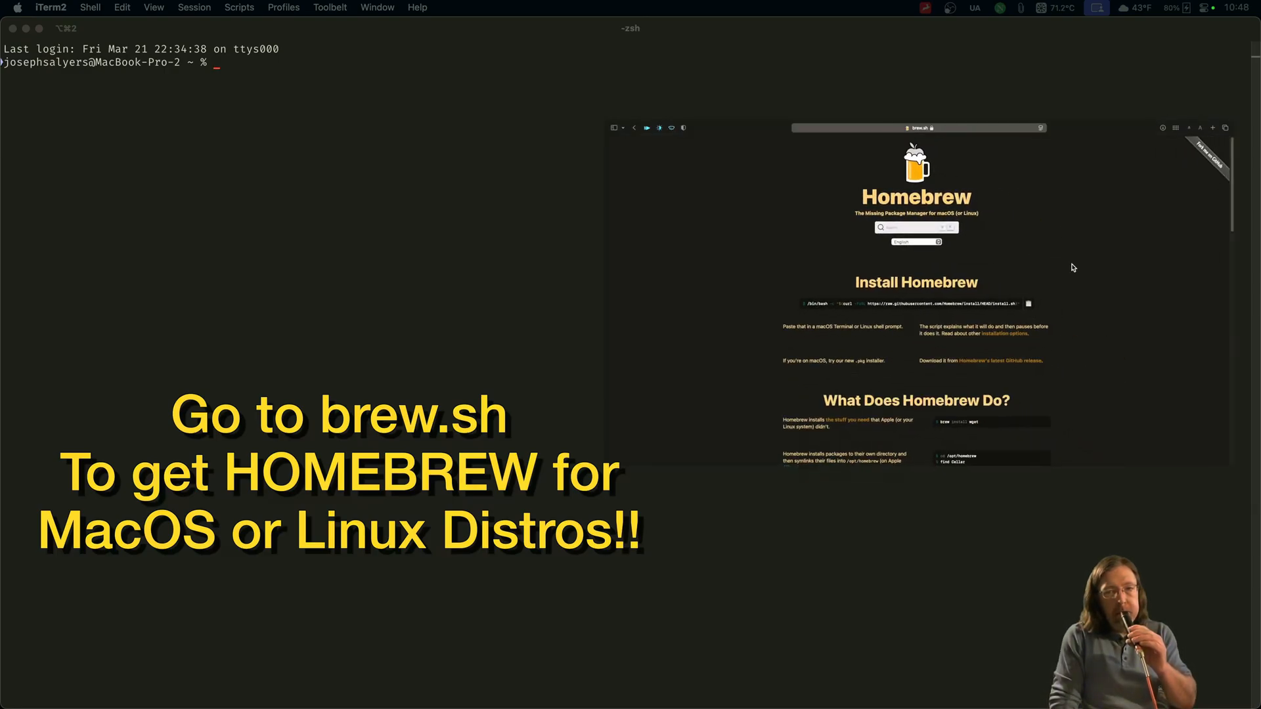
# Scroll down through the terminal session in three steps
pyautogui.scroll(-3)
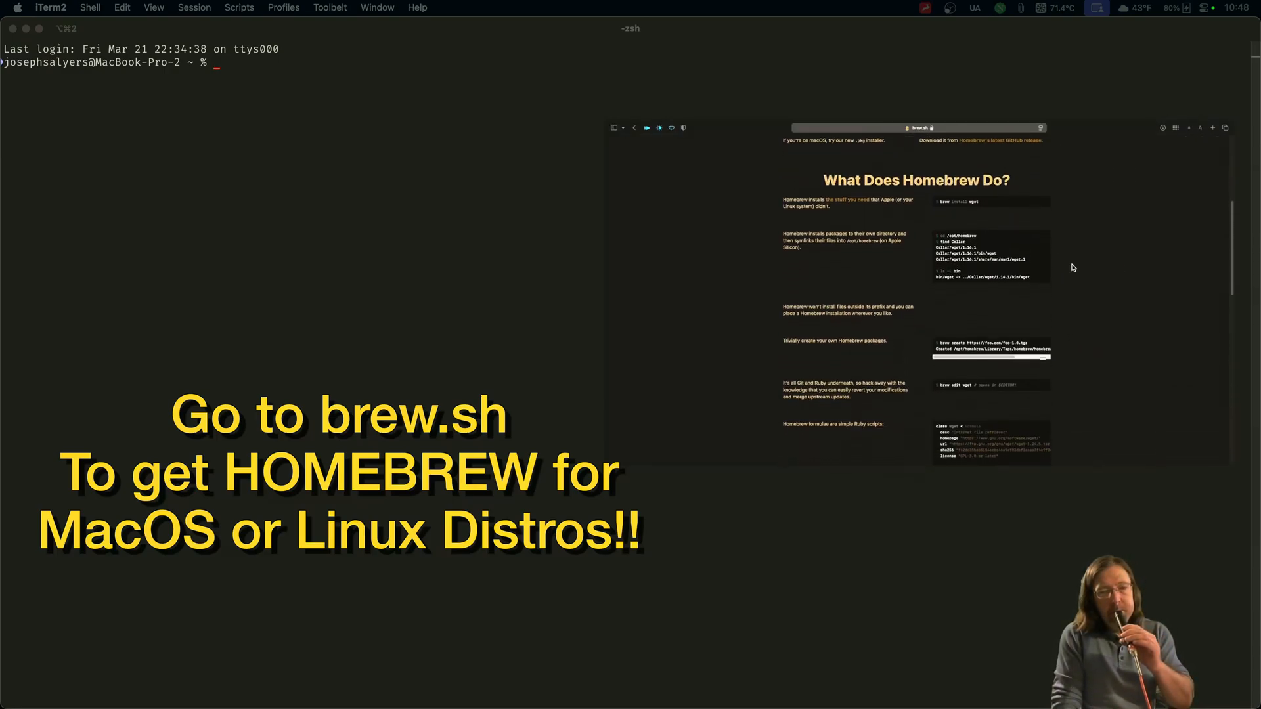
pyautogui.scroll(-3)
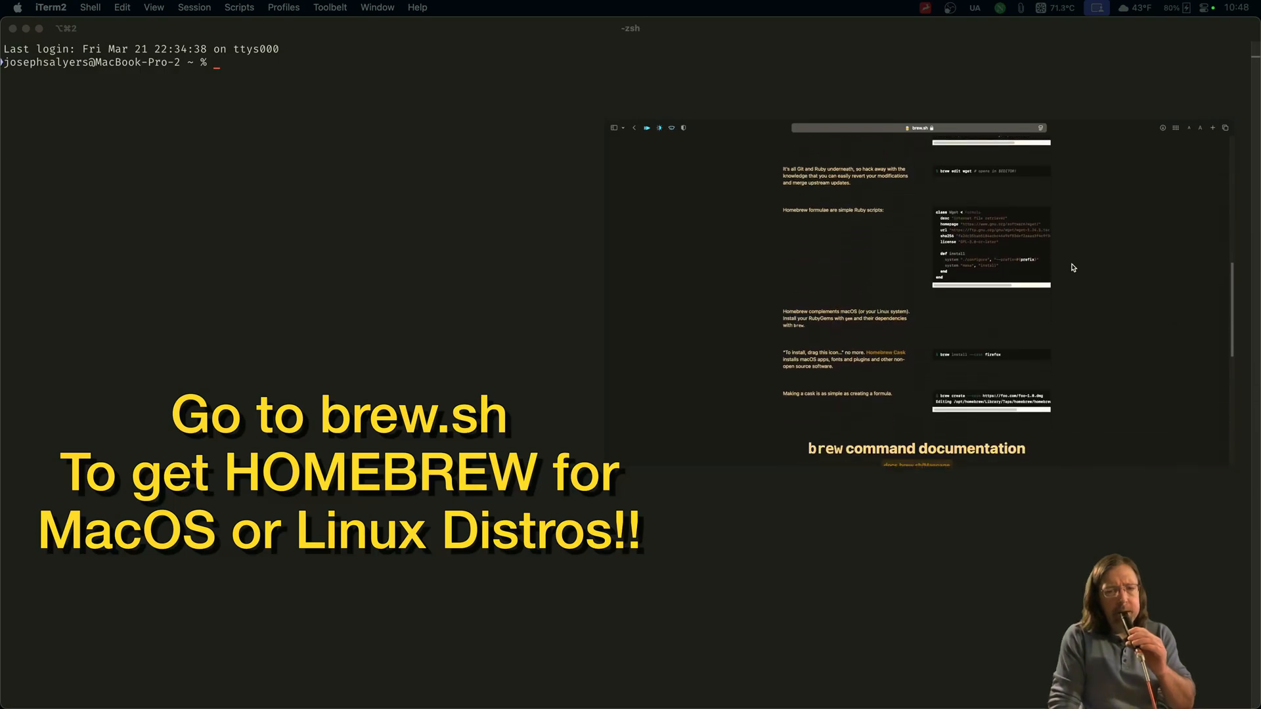
pyautogui.scroll(-3)
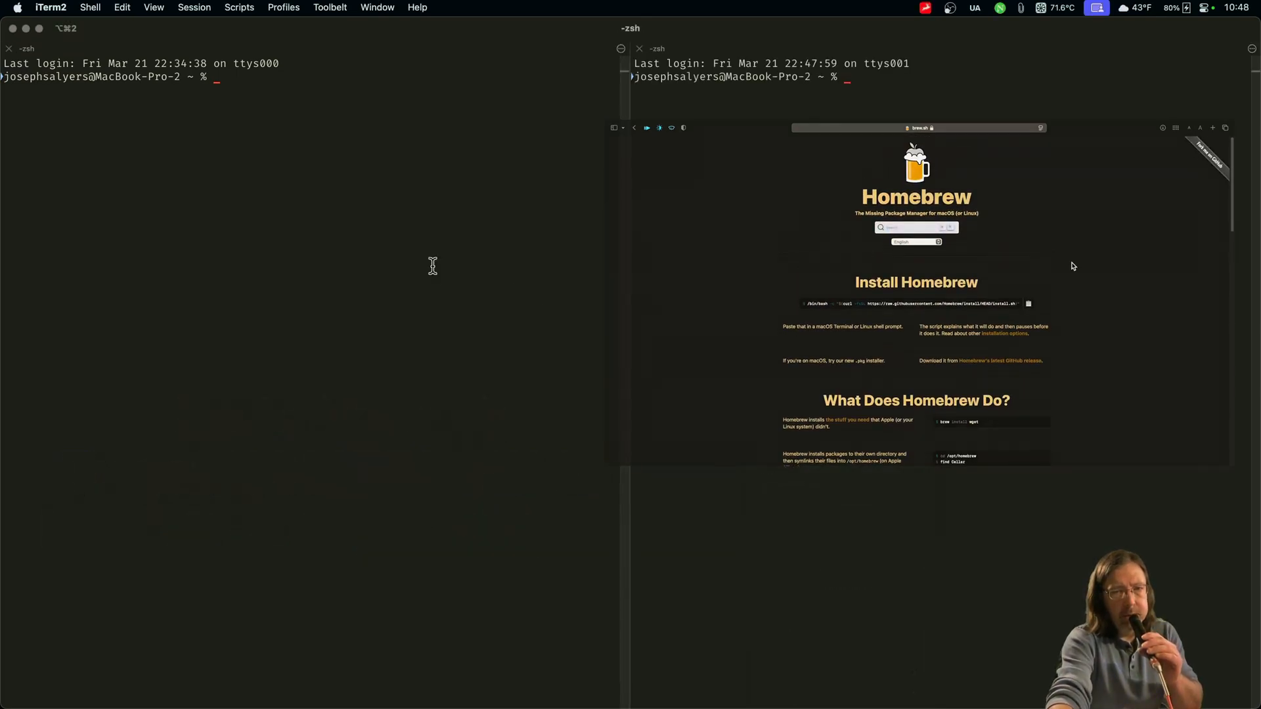
# Run the misspelled asitop command with sudo
pyautogui.write('sudu')
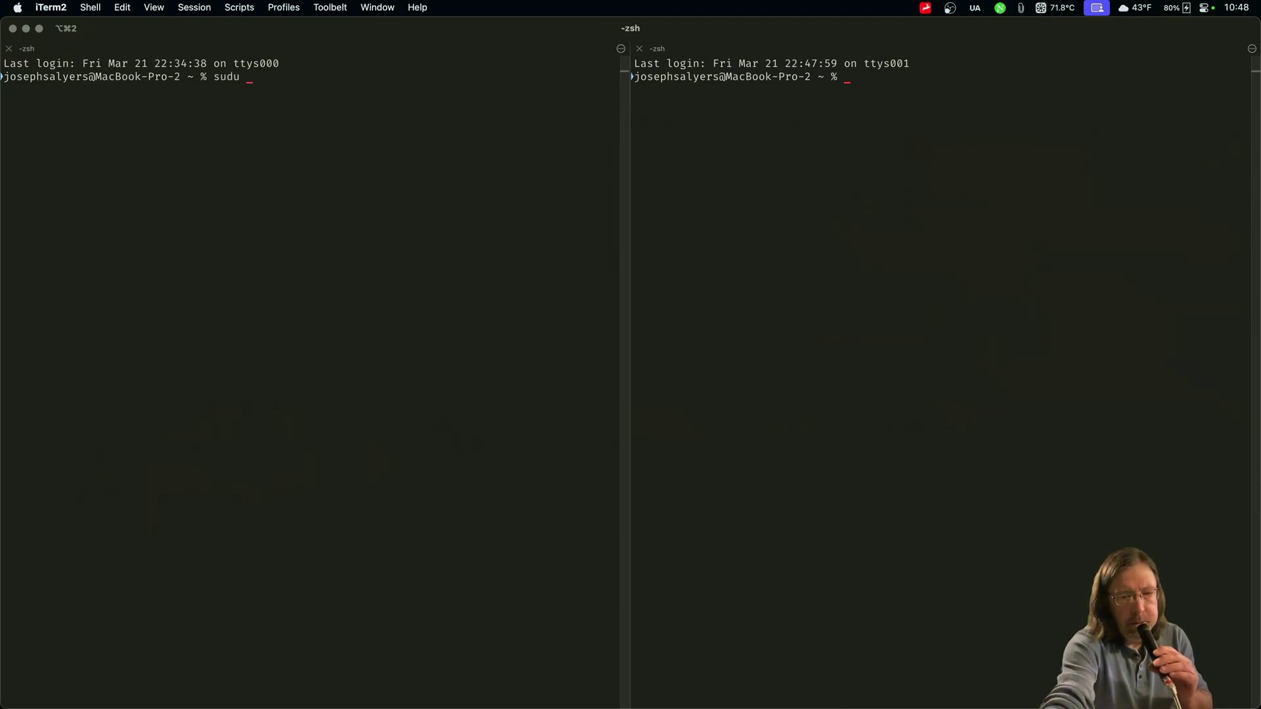
pyautogui.write('asit')
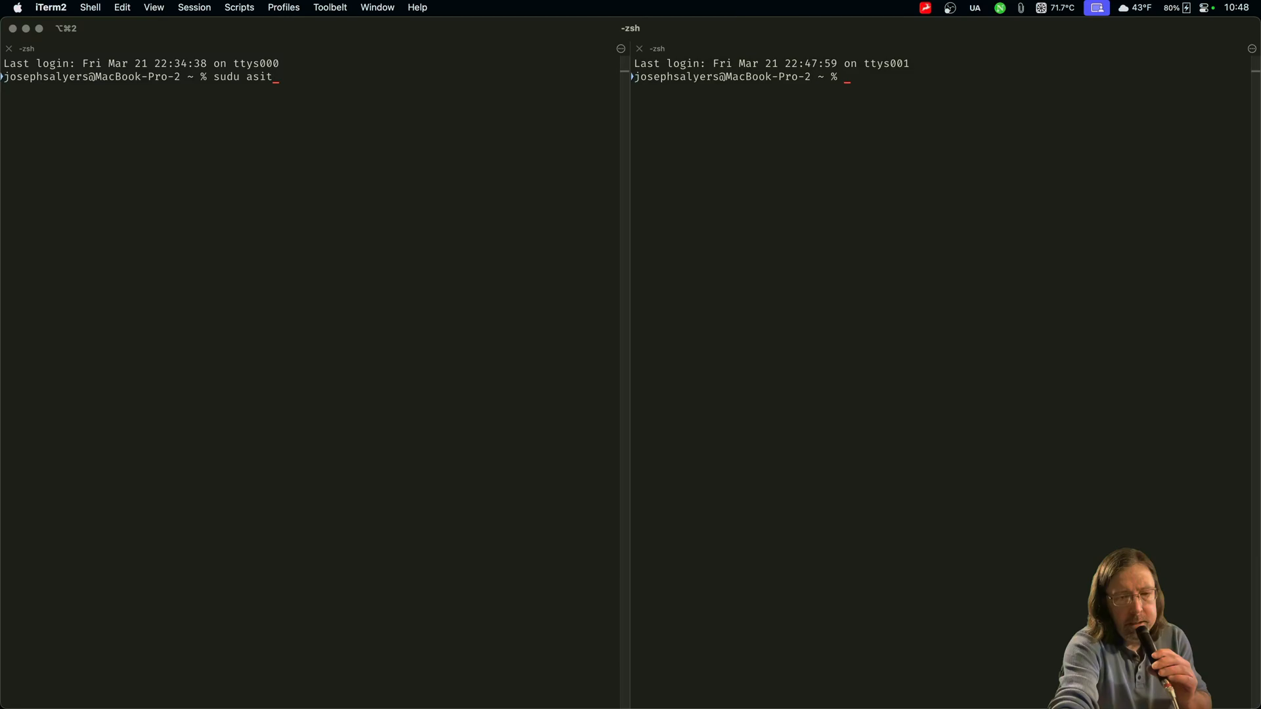
pyautogui.press('Return')
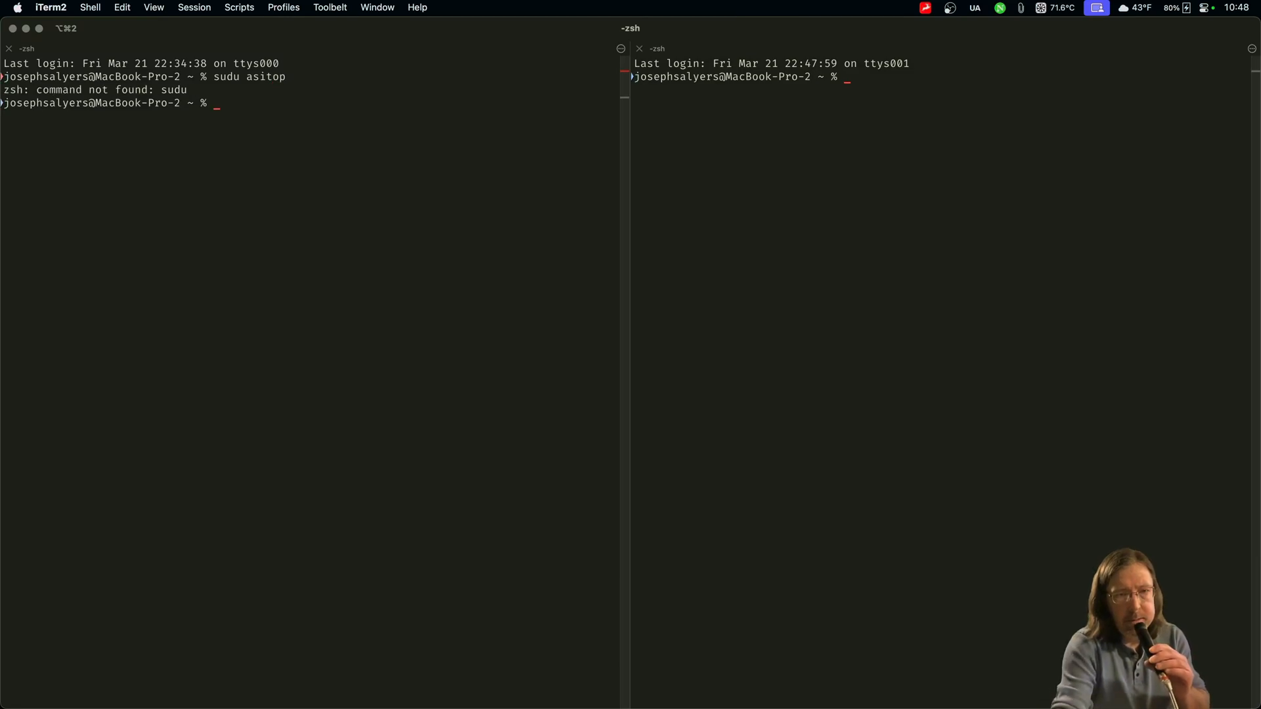
# Rerun asitop with sudo and submit the administrator password
pyautogui.write('sudo asit')
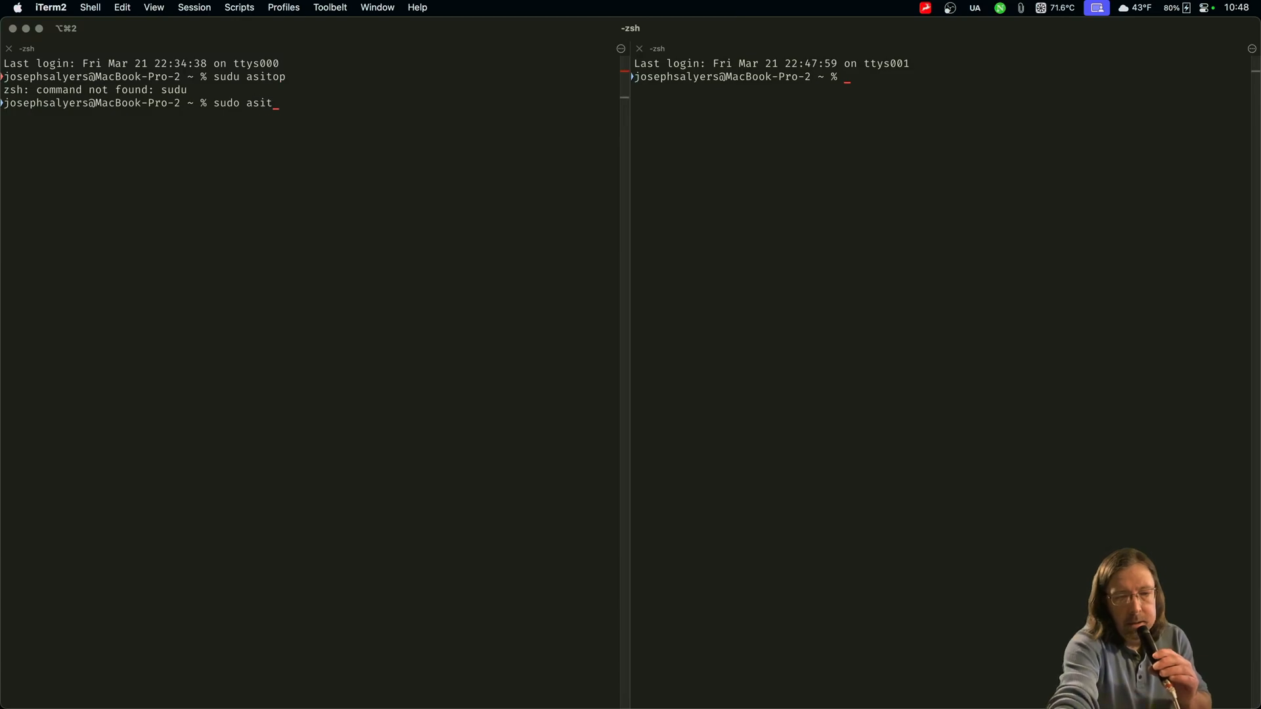
pyautogui.press('Return')
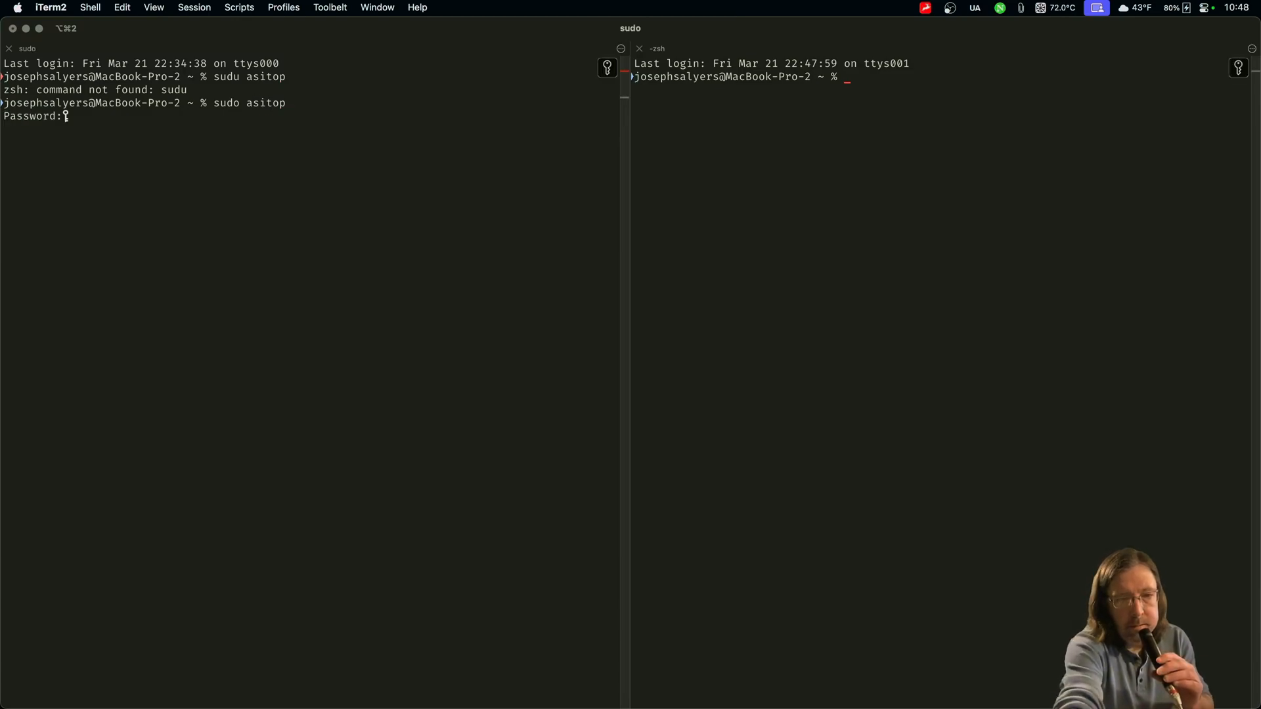
pyautogui.press('Enter')
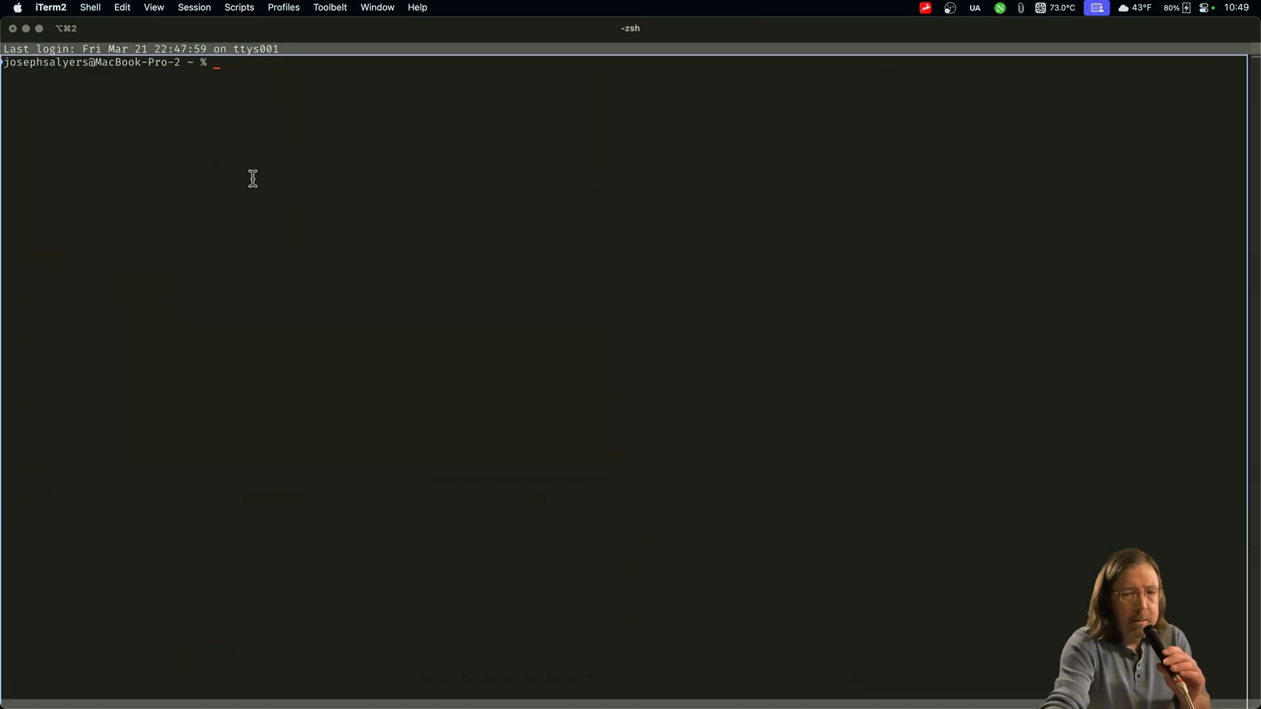
# Run 'sudo mactop' and enter the password to start the dashboard
pyautogui.write('sud')
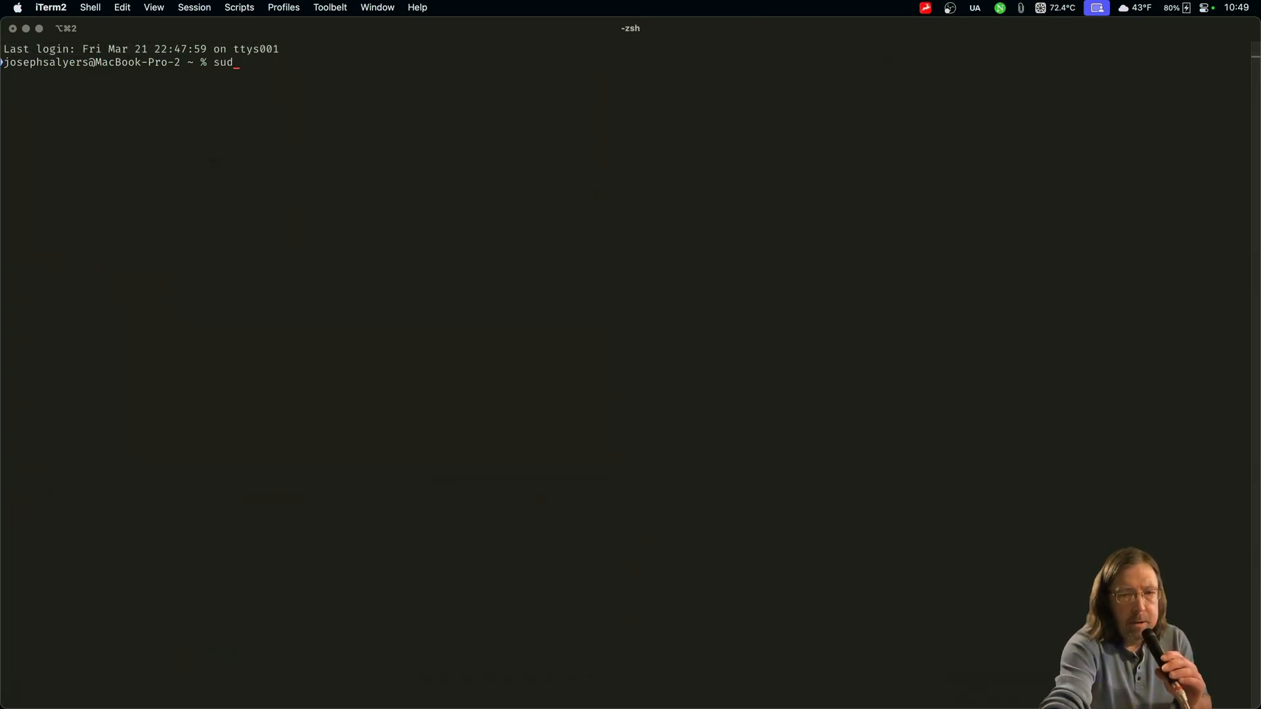
pyautogui.write('o mactop')
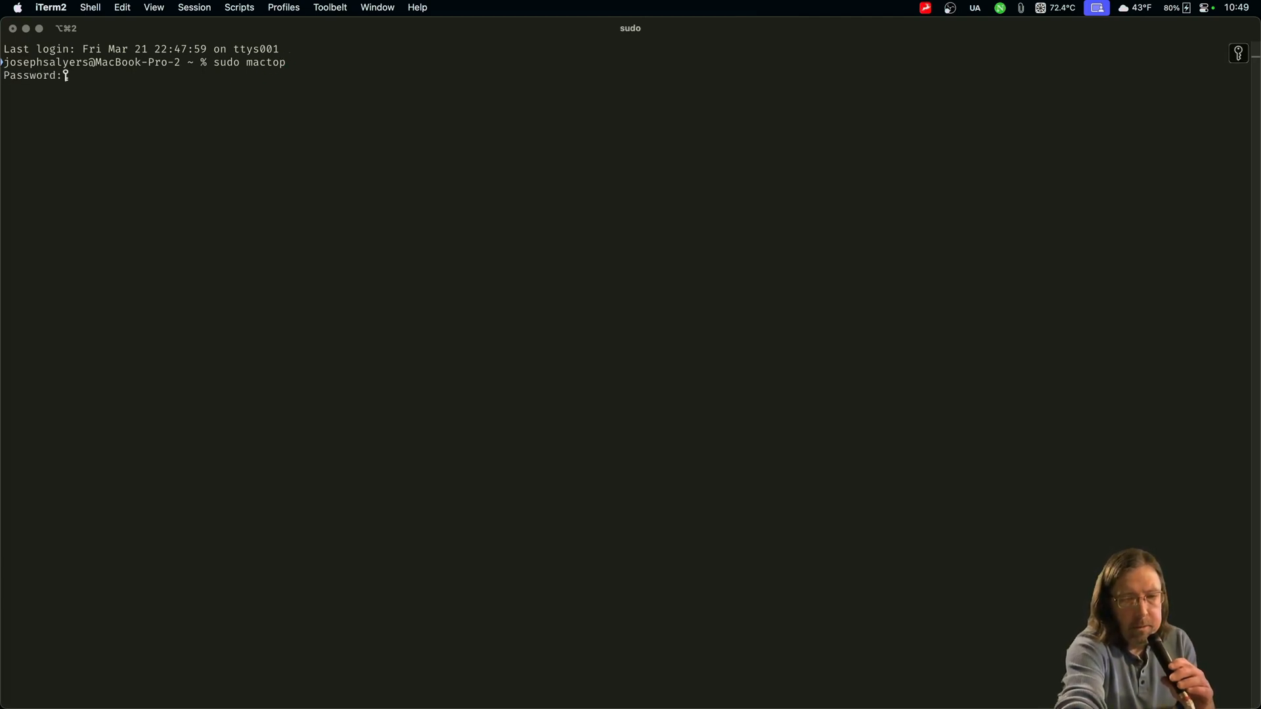
pyautogui.press('enter')
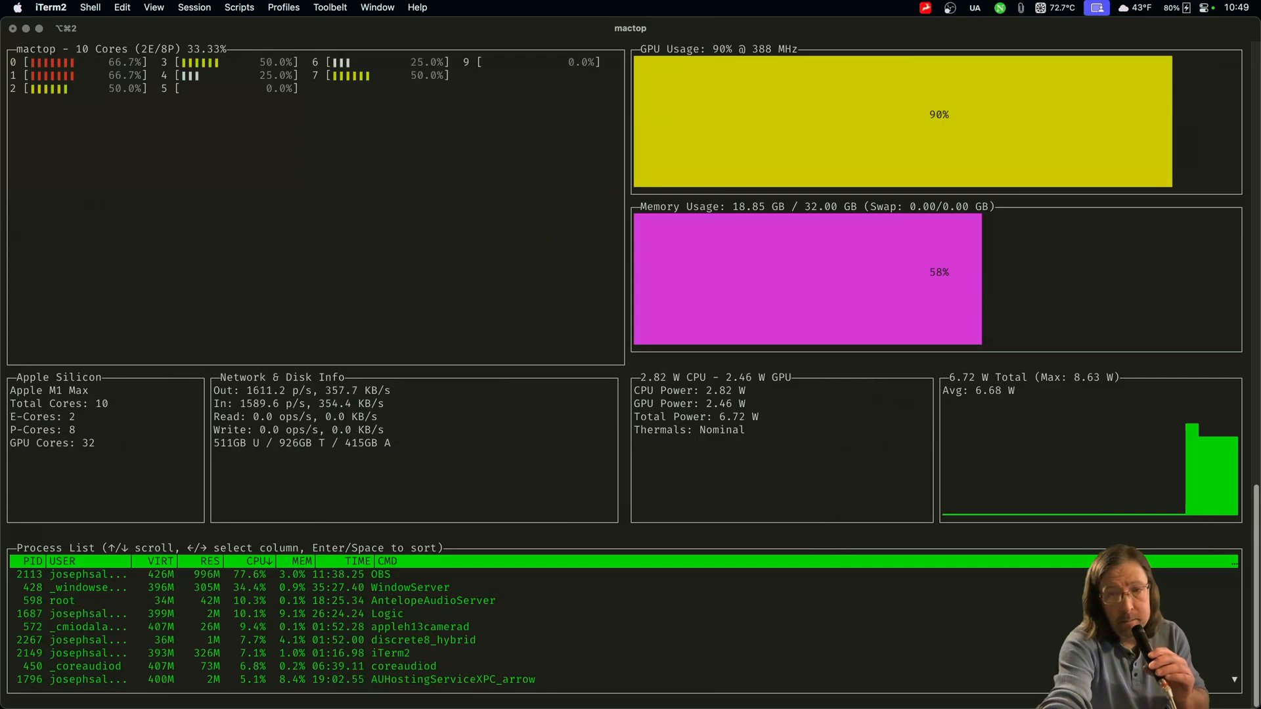
# Toggle mactop's help screen on and off, then quit mactop
pyautogui.press('h')
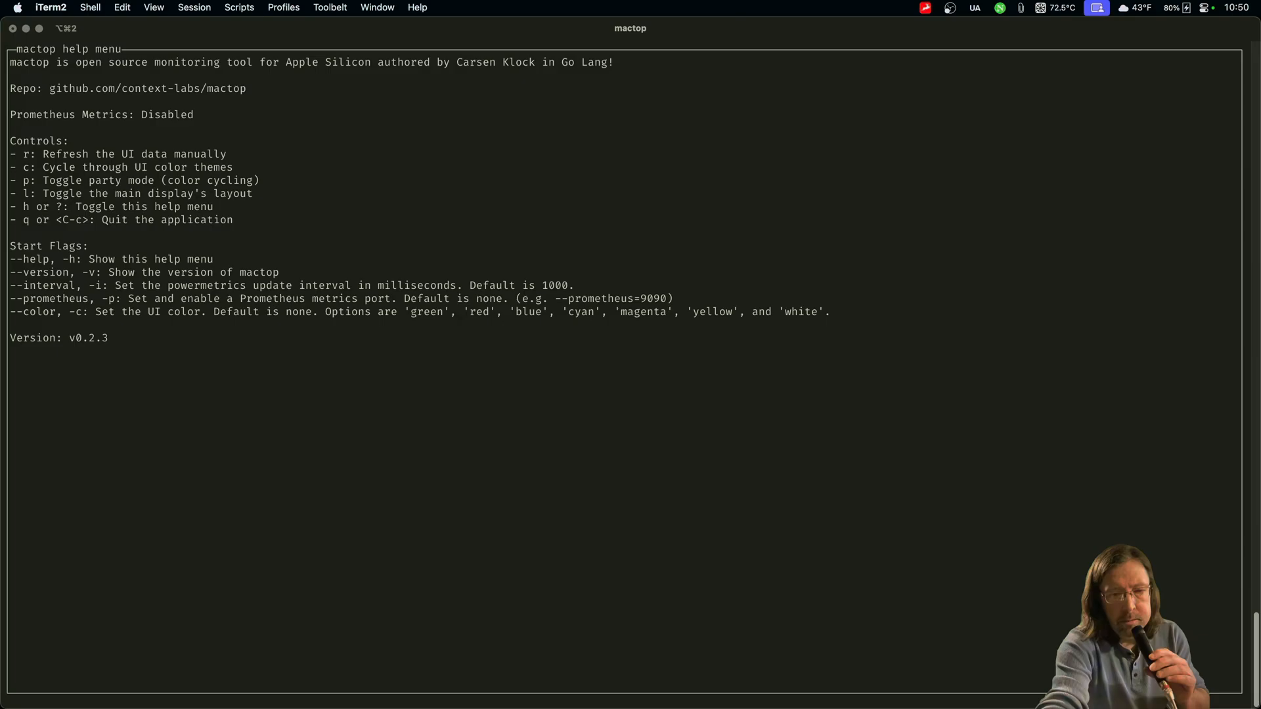
pyautogui.press('h')
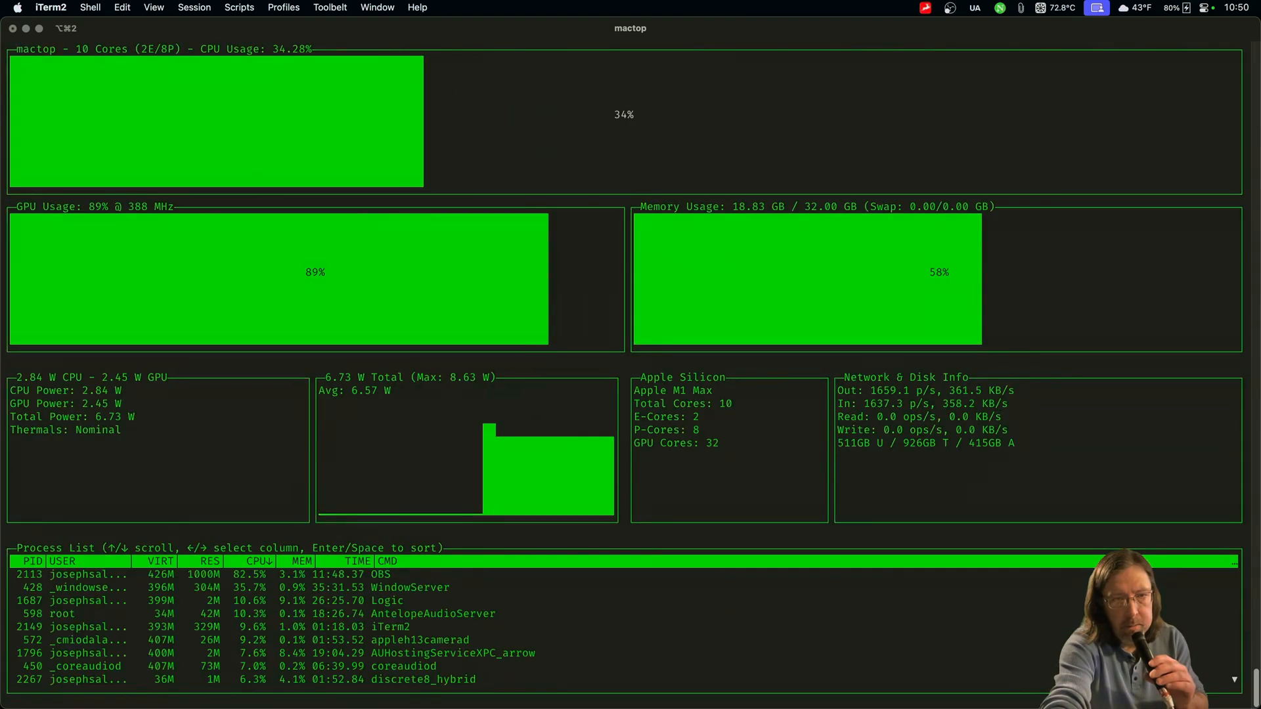
pyautogui.press('q')
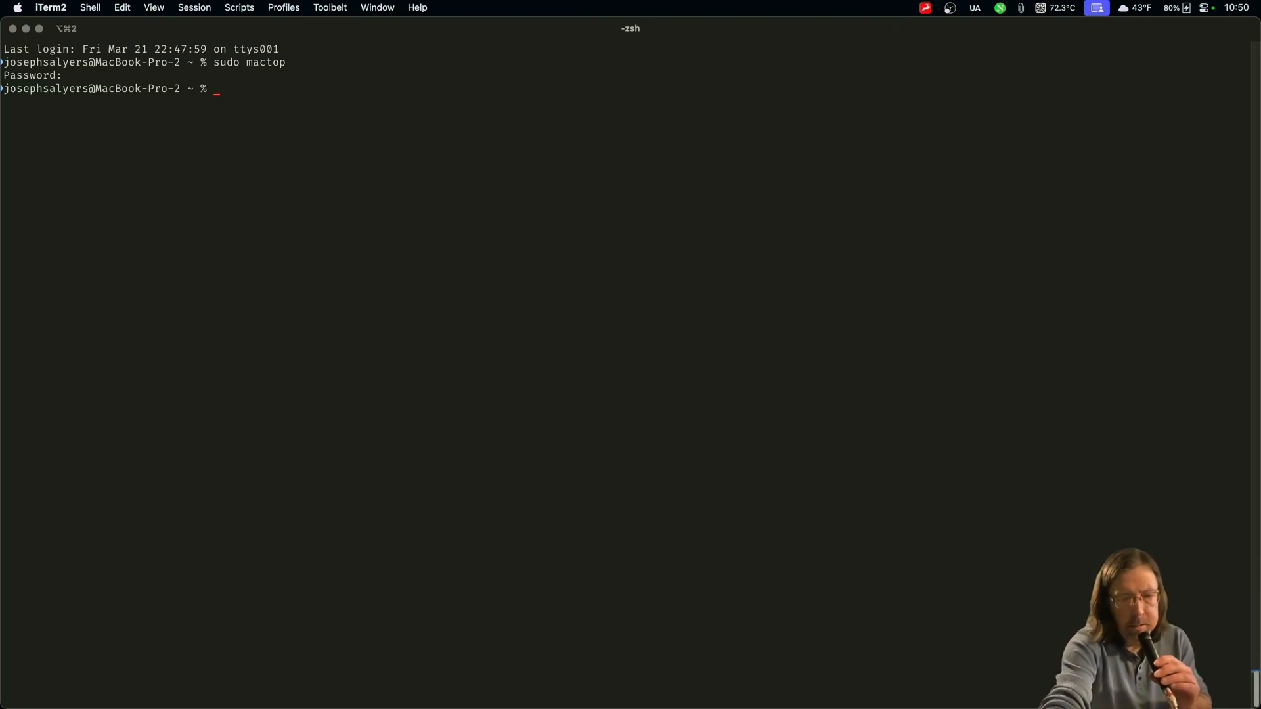
# Run neofetch for the MacBook summary, then clear the terminal
pyautogui.write('neofetch')
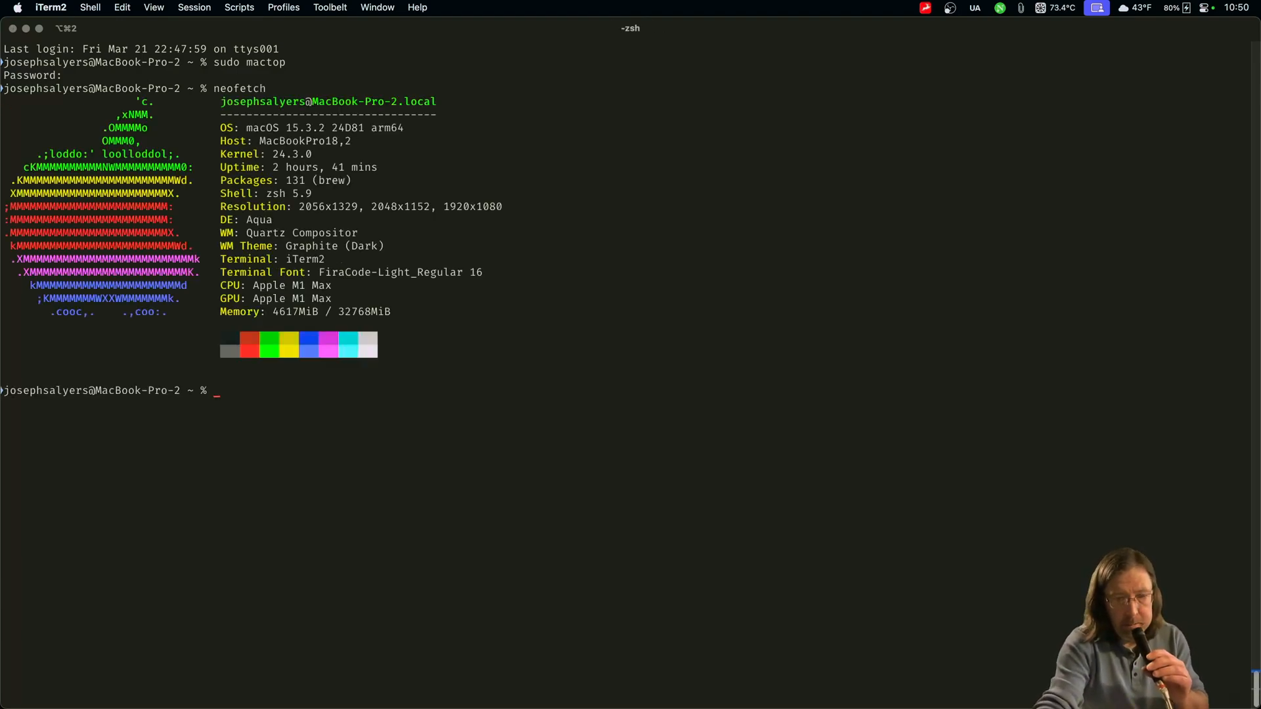
pyautogui.write('clear')
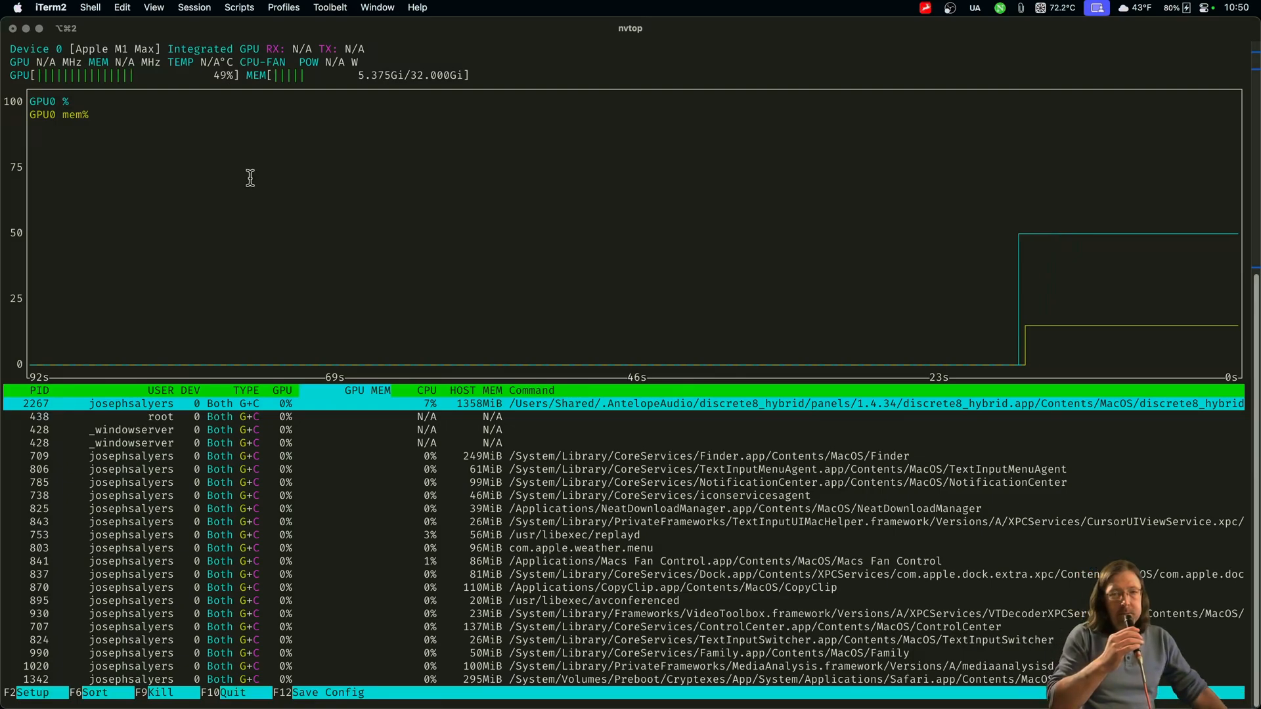
pyautogui.moveTo(223, 224)
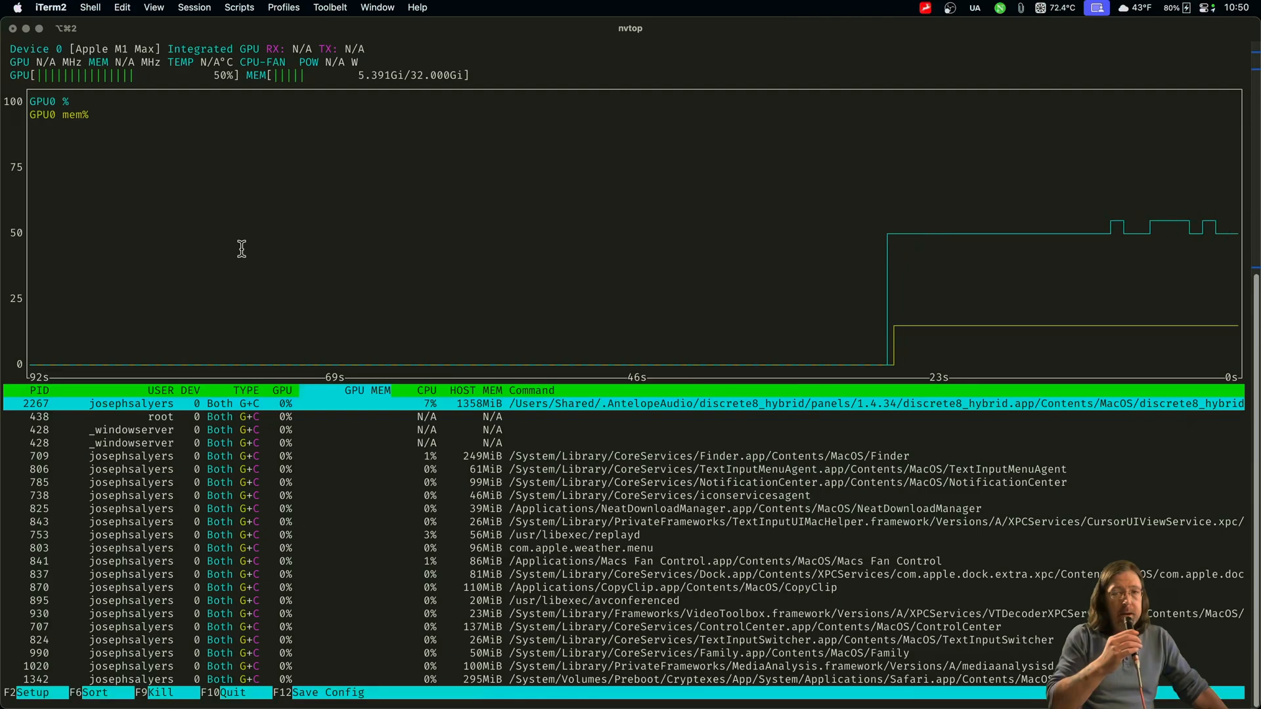
pyautogui.moveTo(262, 244)
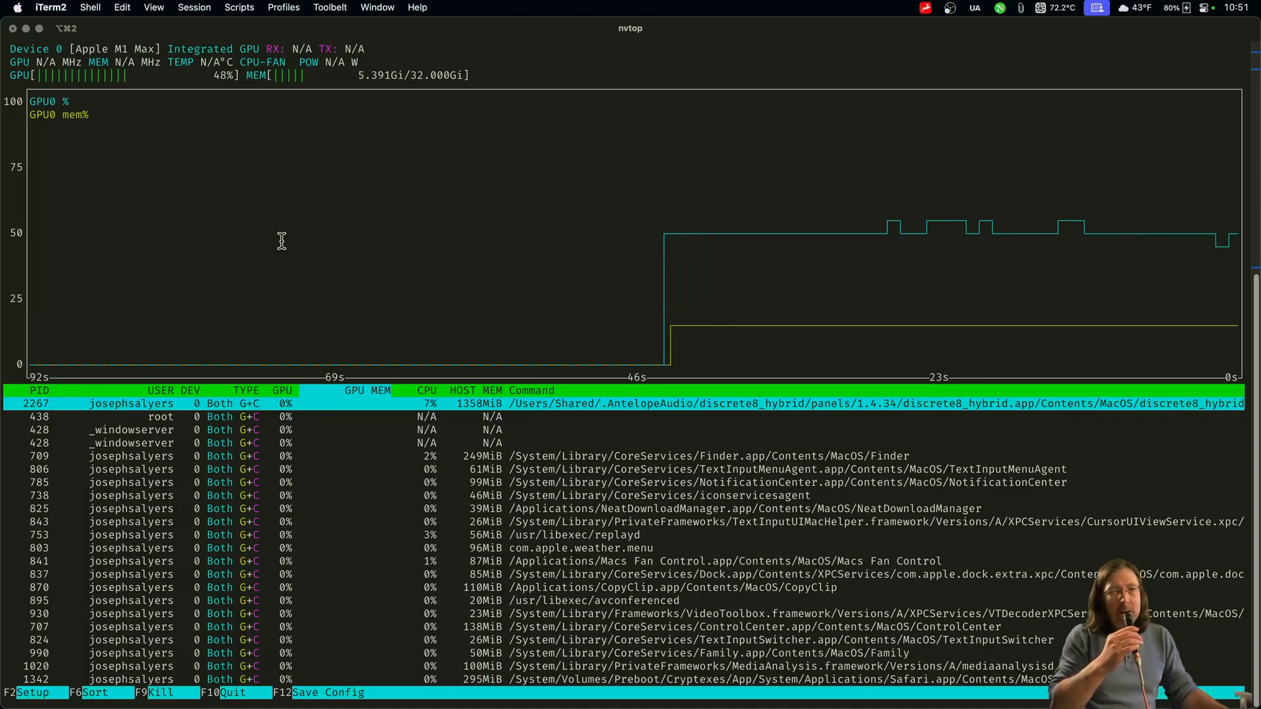
pyautogui.moveTo(260, 41)
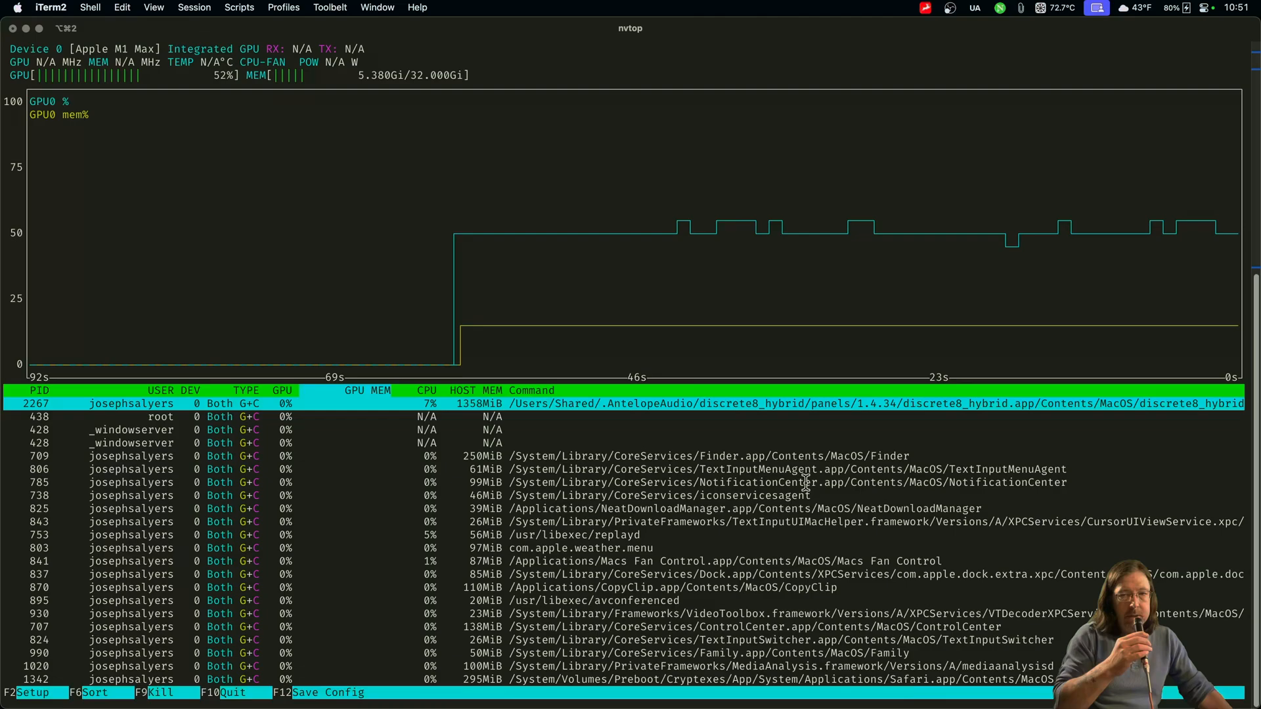
pyautogui.moveTo(797, 474)
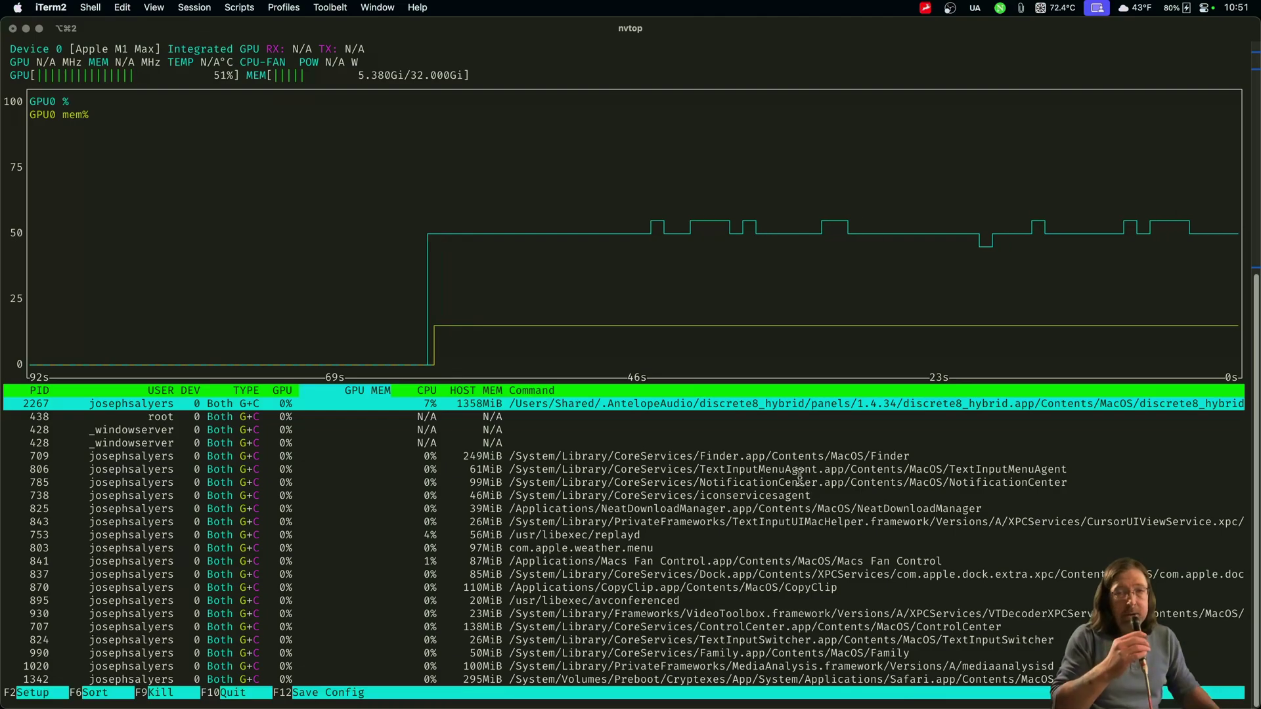
# Split the nvtop pane vertically and run btm in the new pane
pyautogui.rightClick(635, 280)
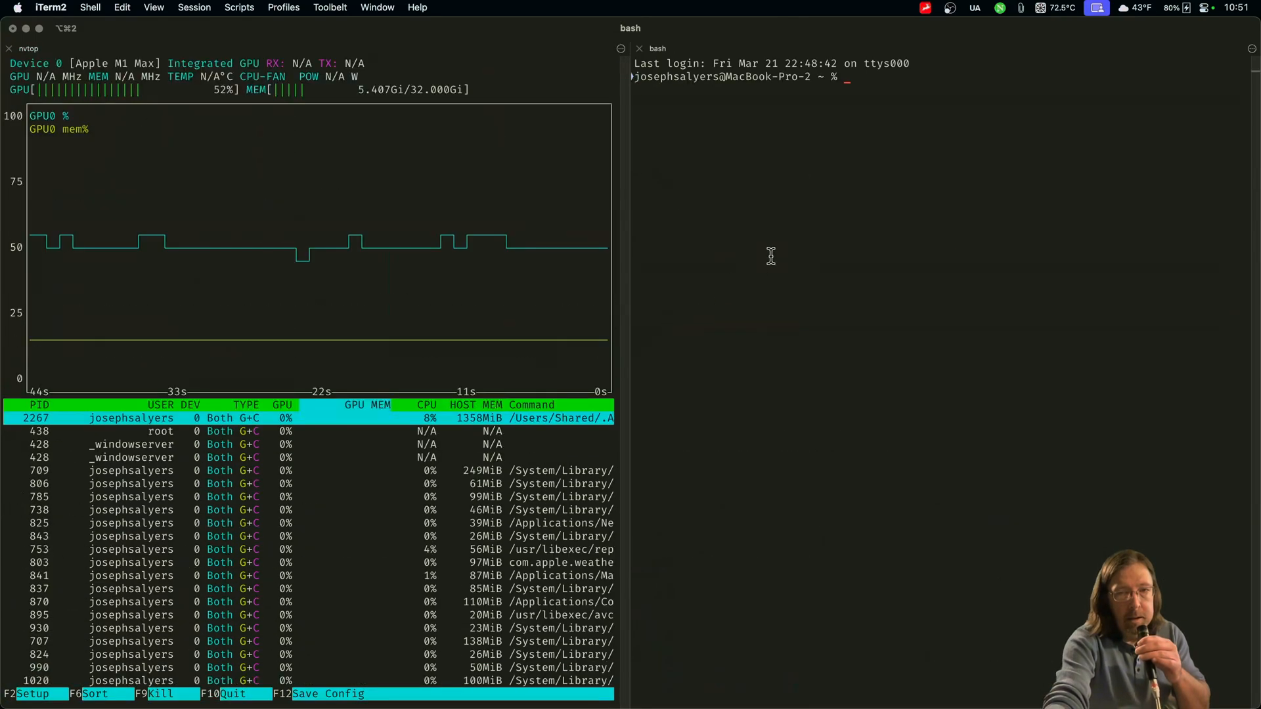
pyautogui.write('btm')
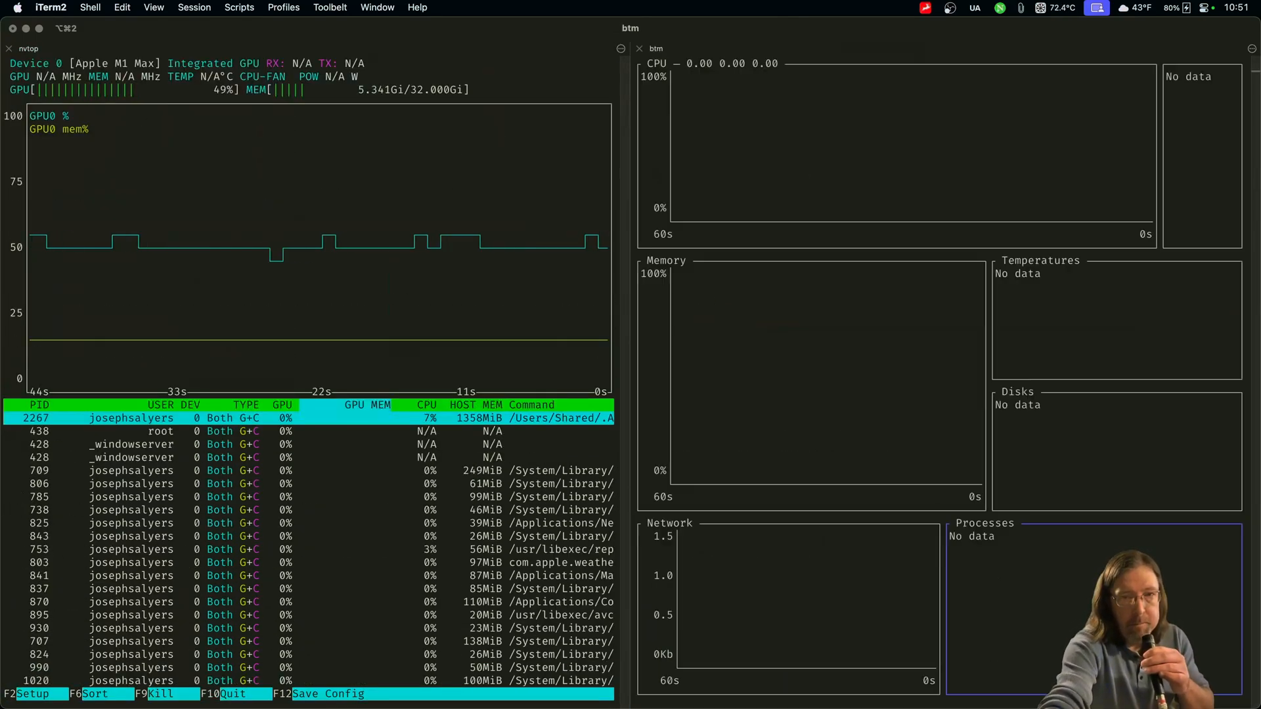